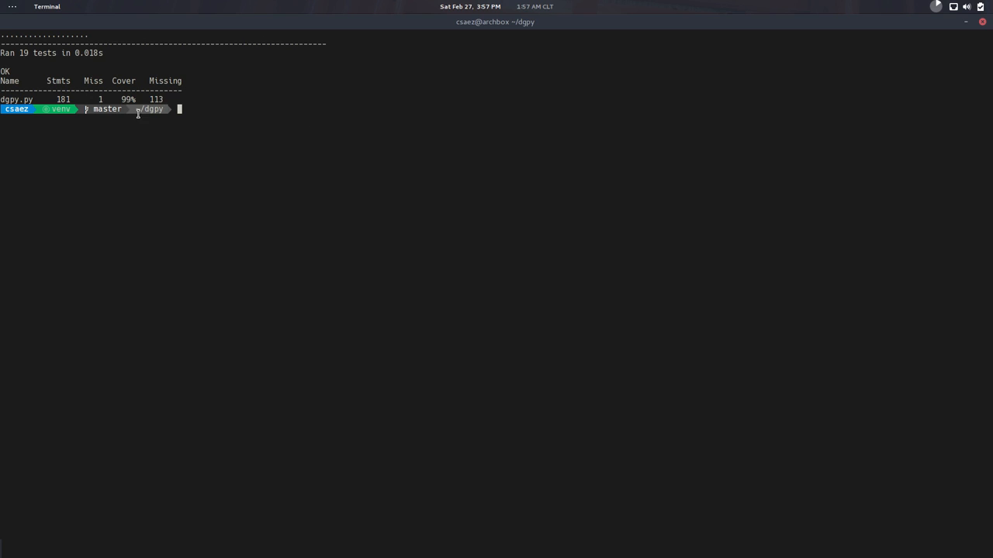
mouse_move(117, 58)
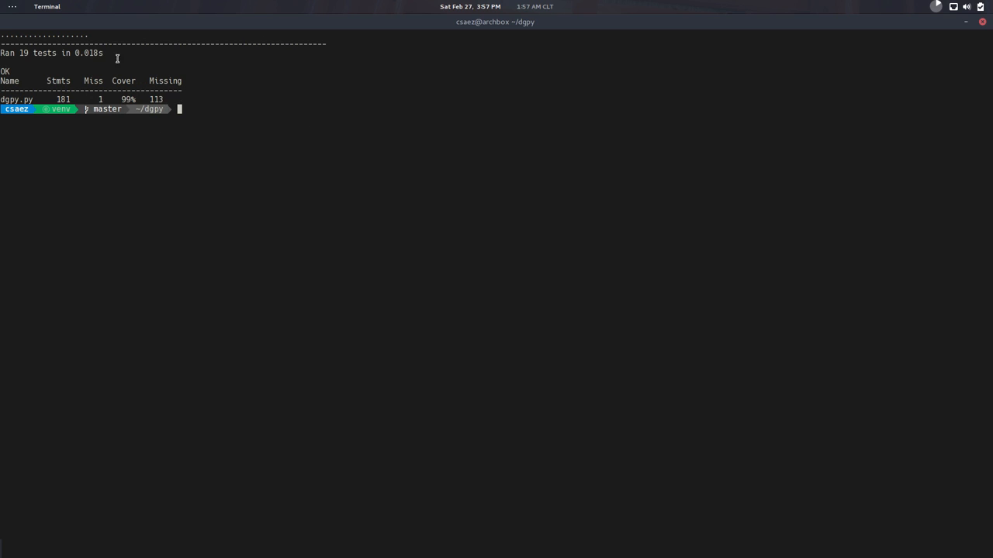
mouse_move(143, 93)
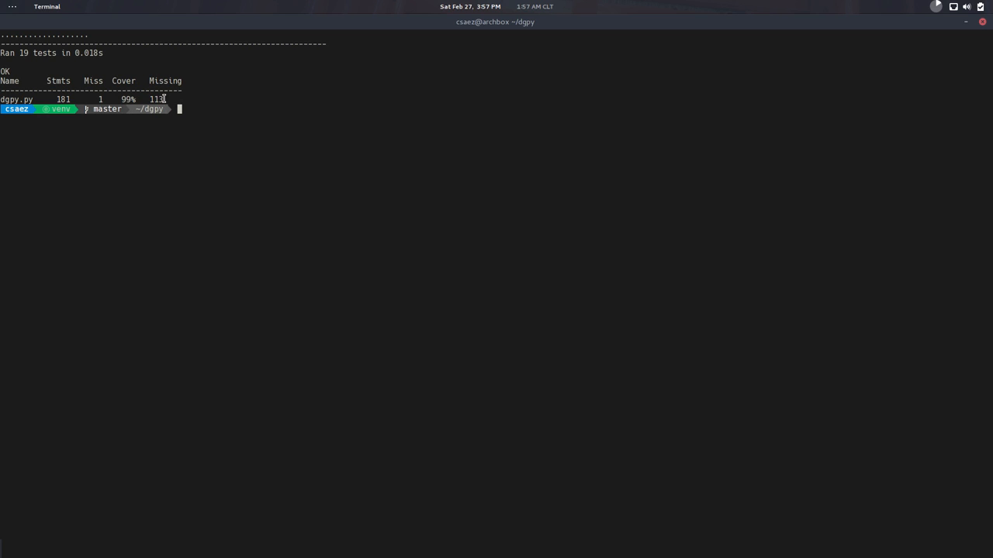
mouse_move(697, 177)
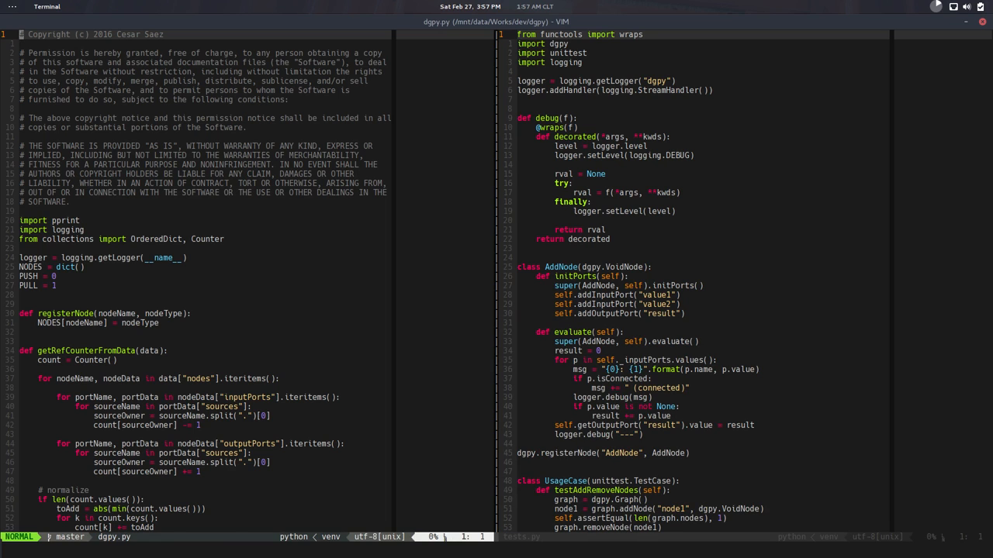
Move fromData's '# validation' comment onto its own line above the dataType check, then go to tests.py.
scroll(down, 3)
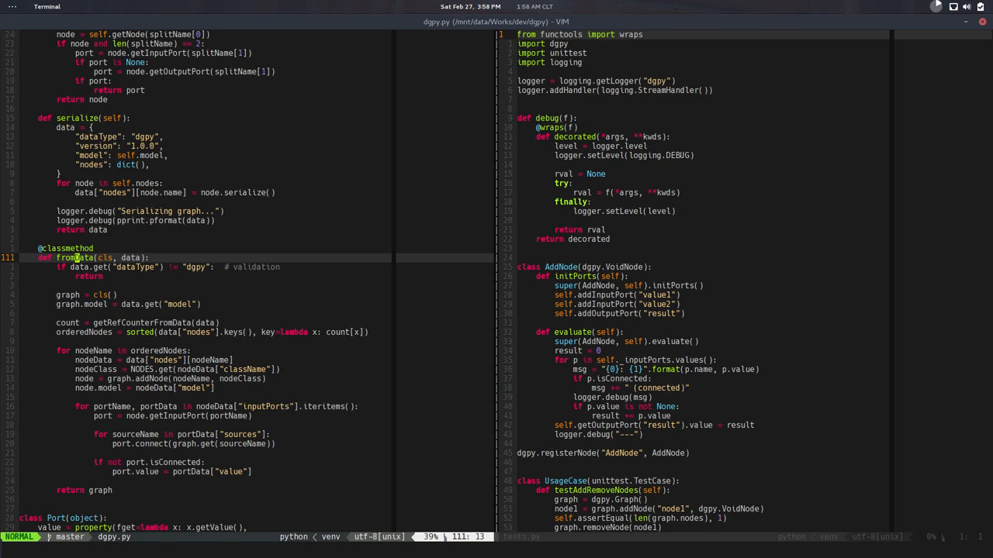
key(j)
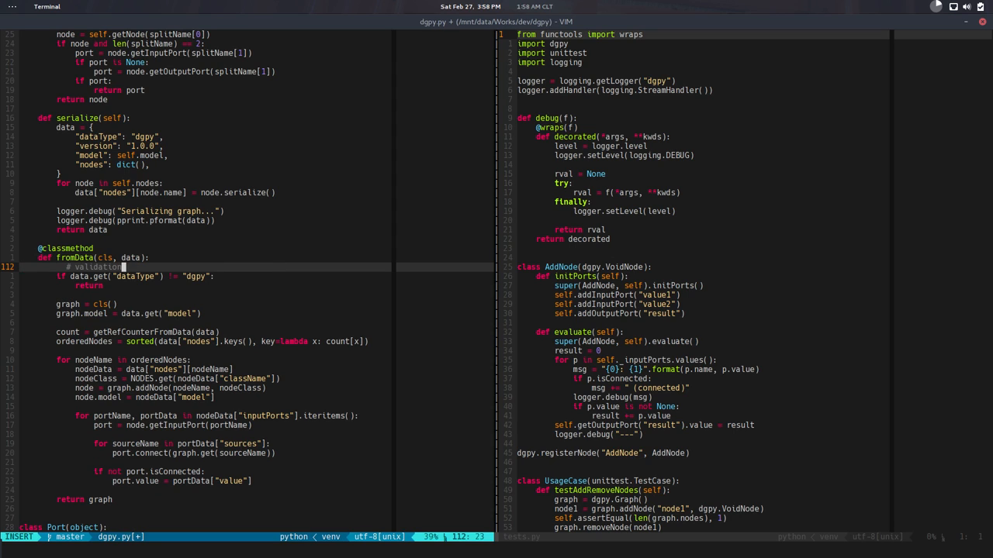
key(Escape)
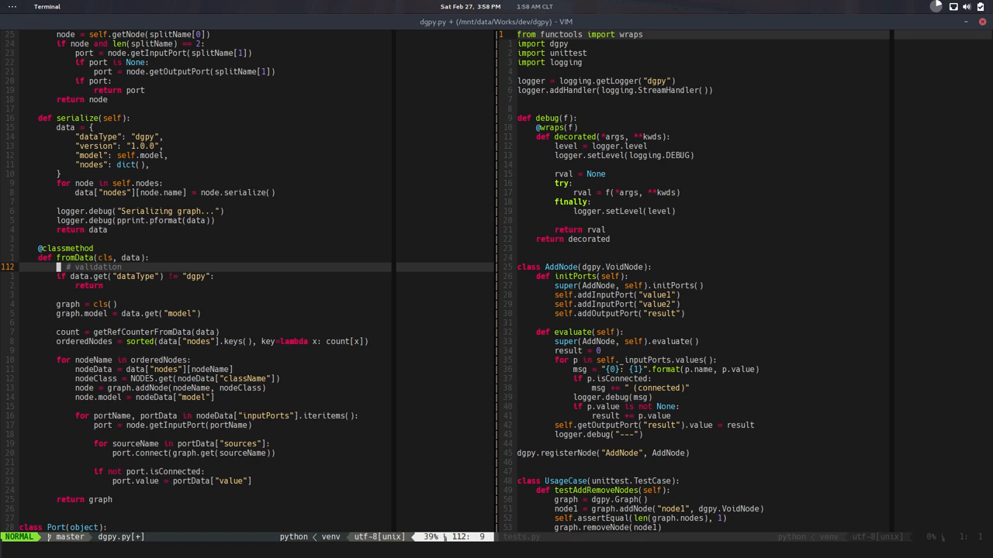
key(j)
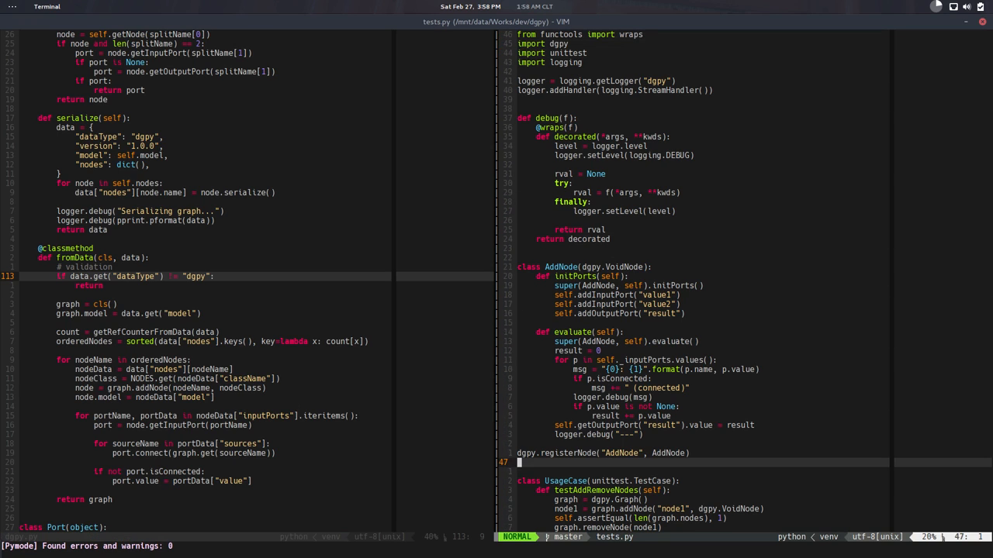
Write testDataValidation with self.assertIsNone(dgpy.Graph.fromData(1)).
scroll(down, 3)
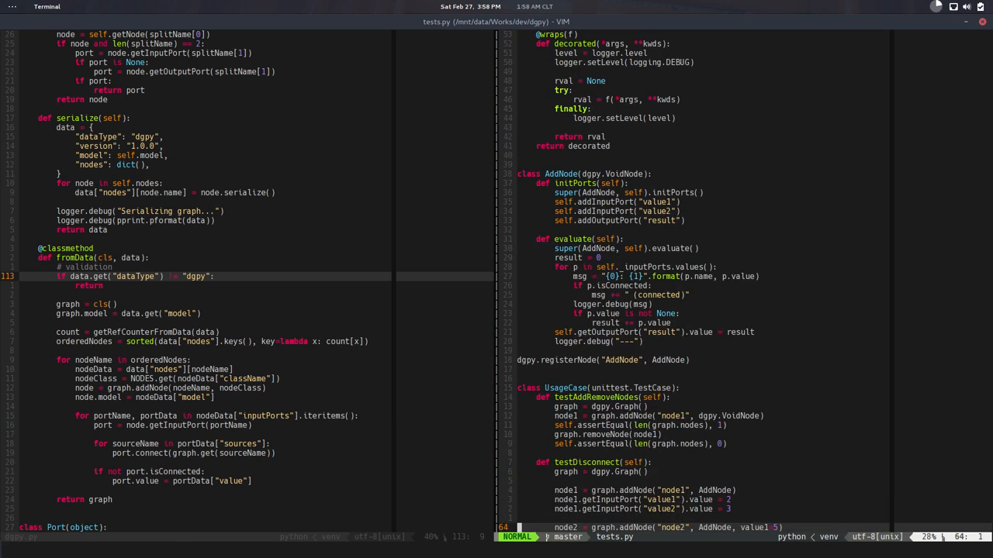
scroll(down, 3)
text(def test(self):)
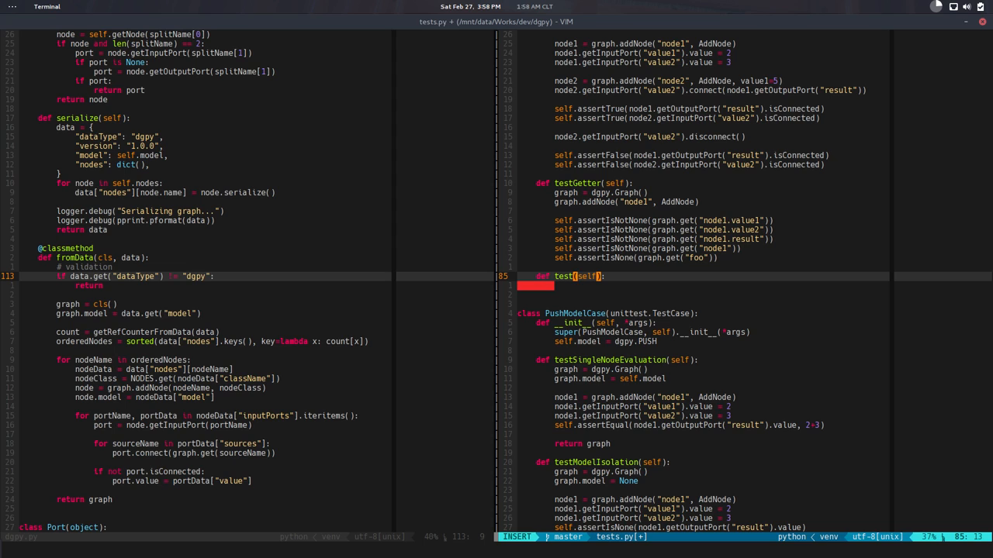
text(DataValidation)
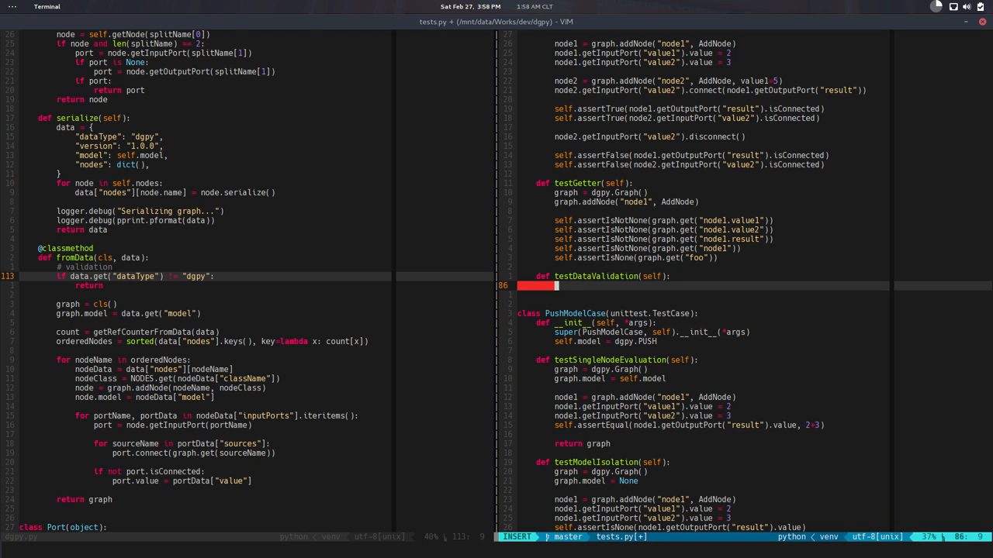
text(self.assertIsNone()
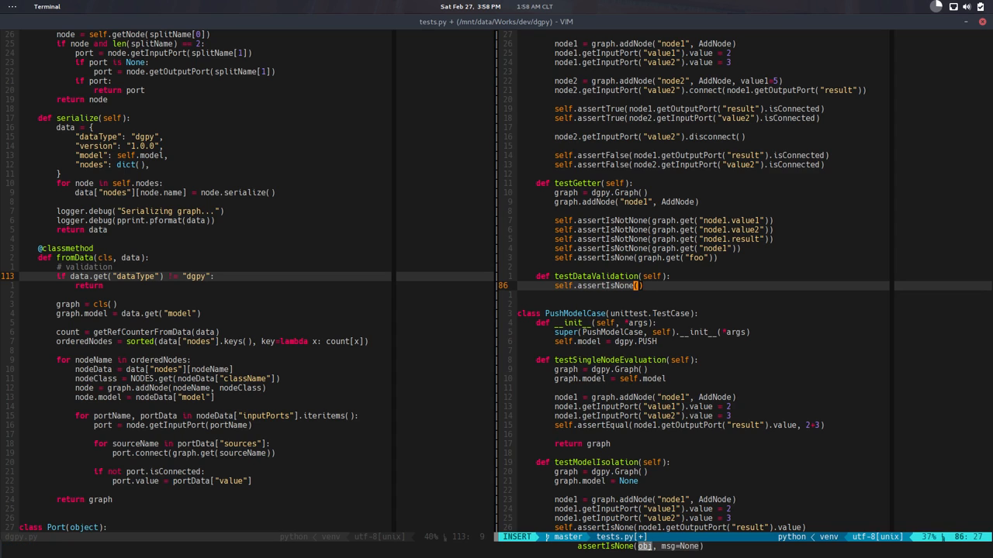
text(dgpy.Graph.fromData)
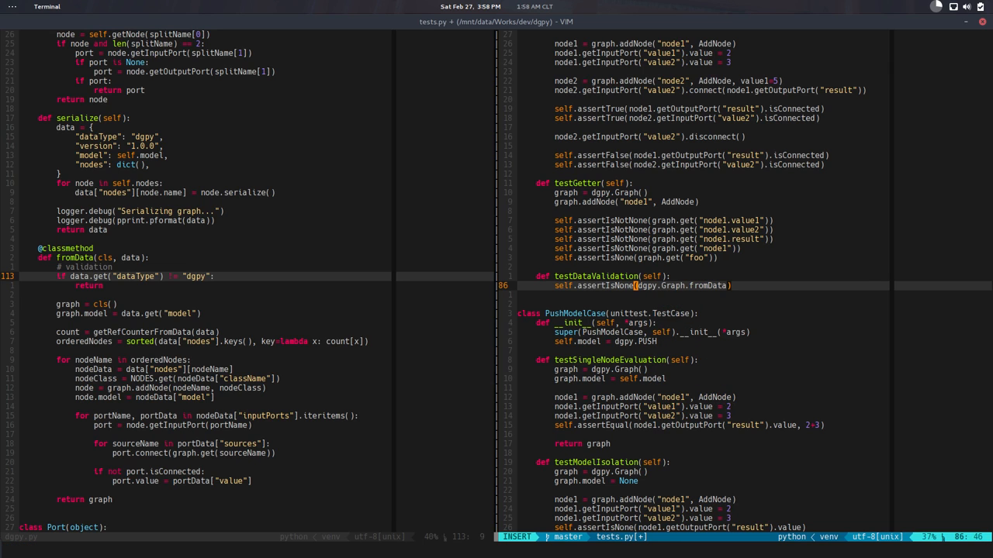
text(1)
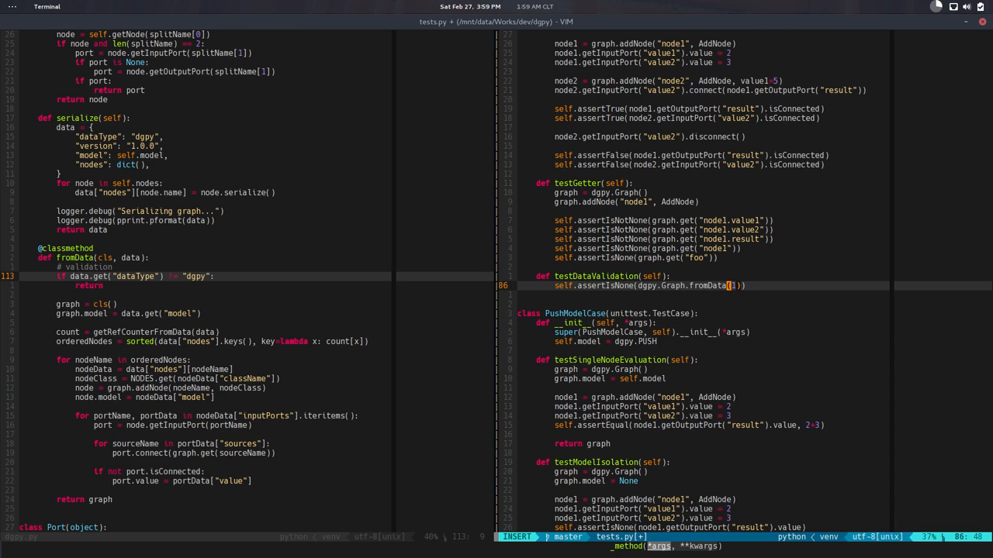
Add assertIsNone checks for fromData("foo") and {"foo": "bar"}, then a dataType-key variant.
key(Escape)
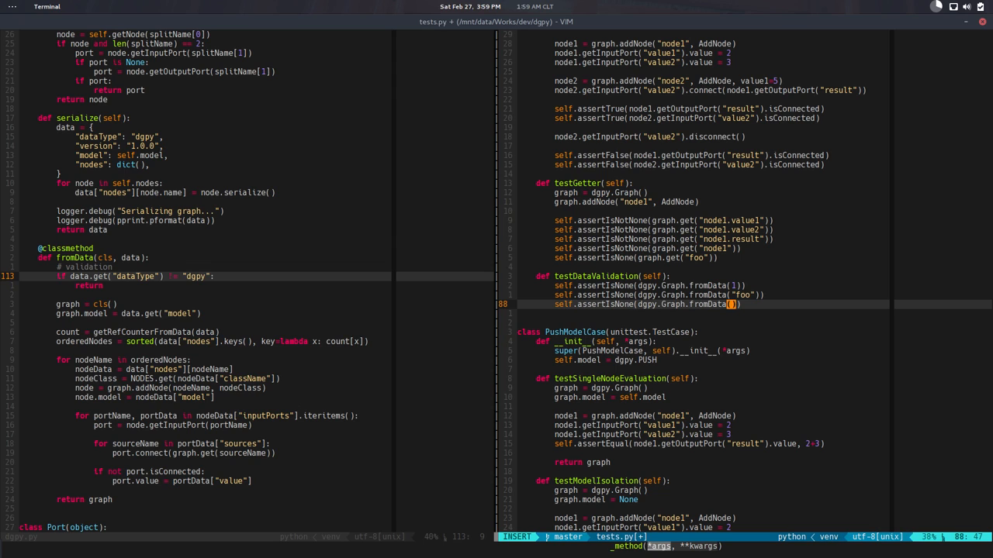
text({})
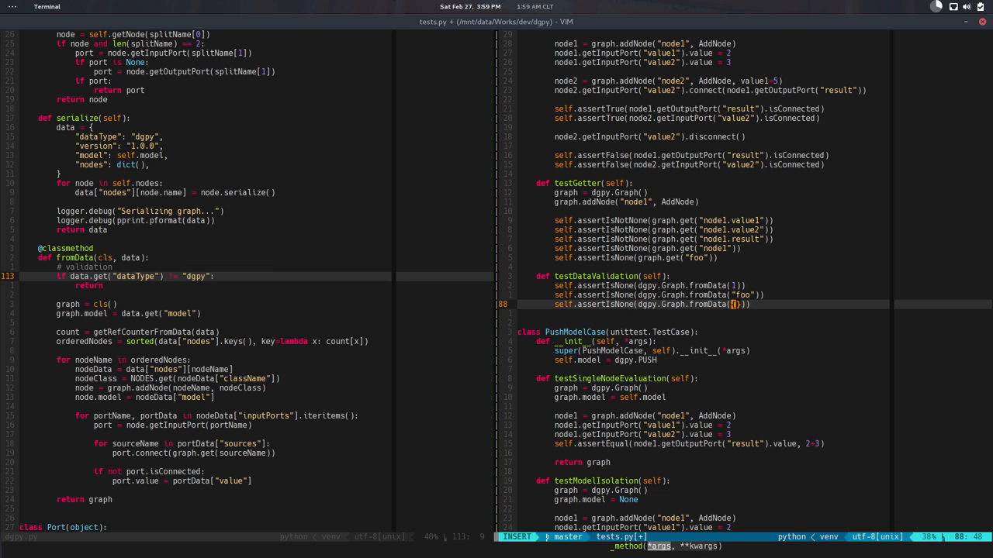
text("")
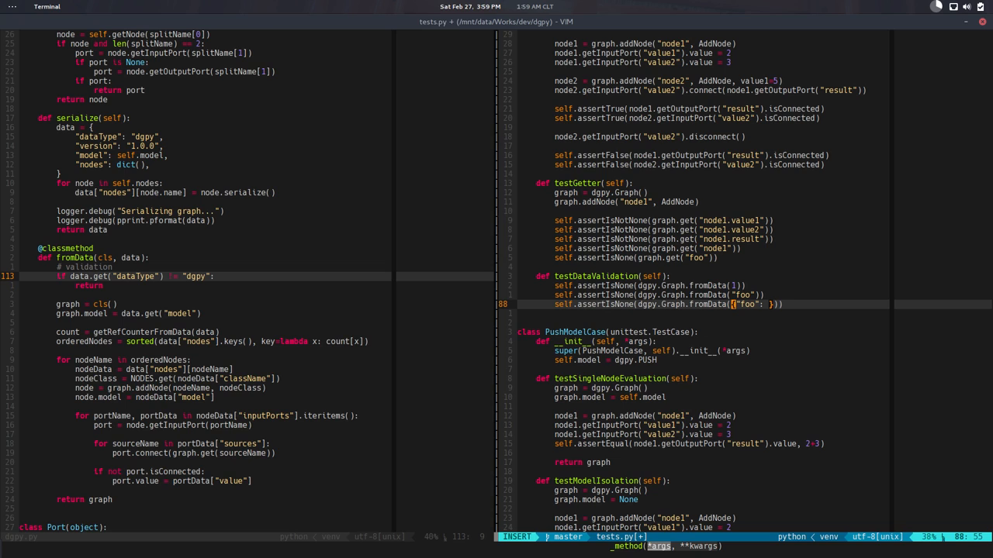
key(Escape)
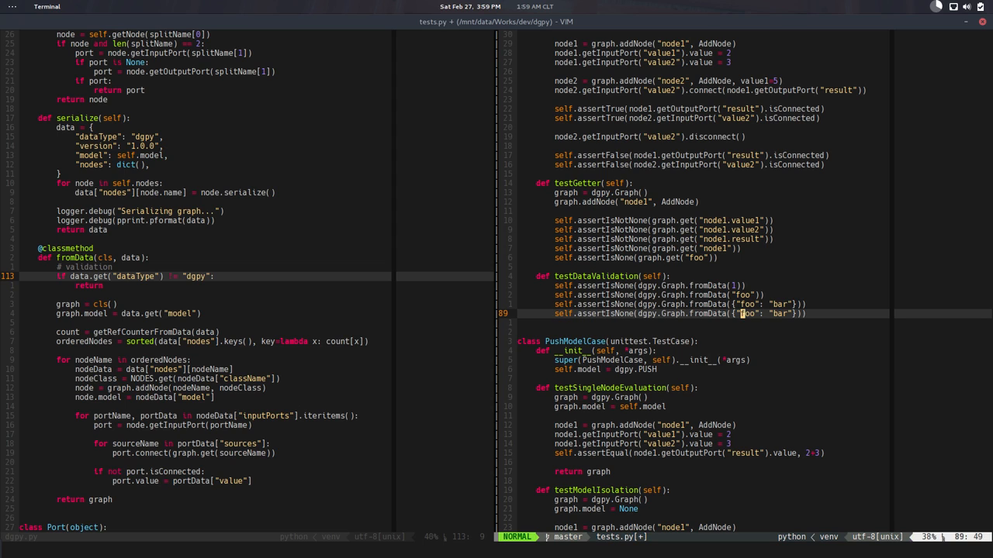
text(dataType)
click(207, 276)
text(not isinstance()
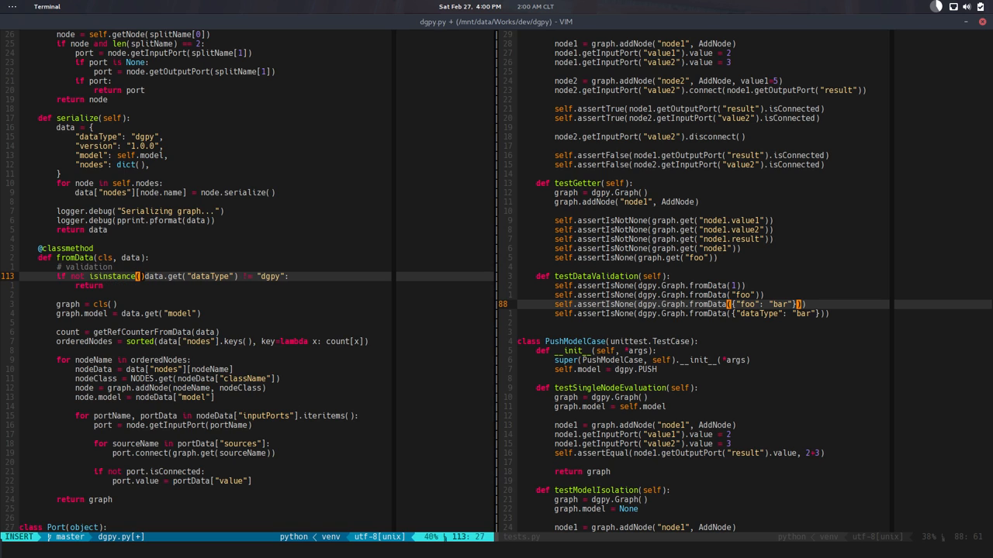
Add 'not isinstance(data, dict) or' to fromData's early-return condition.
text(data, dict)
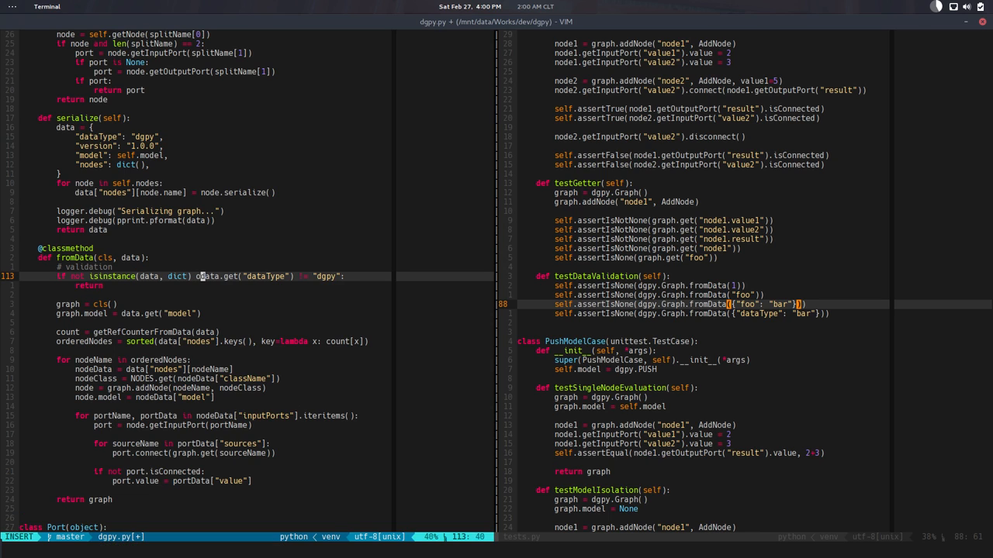
key(Escape)
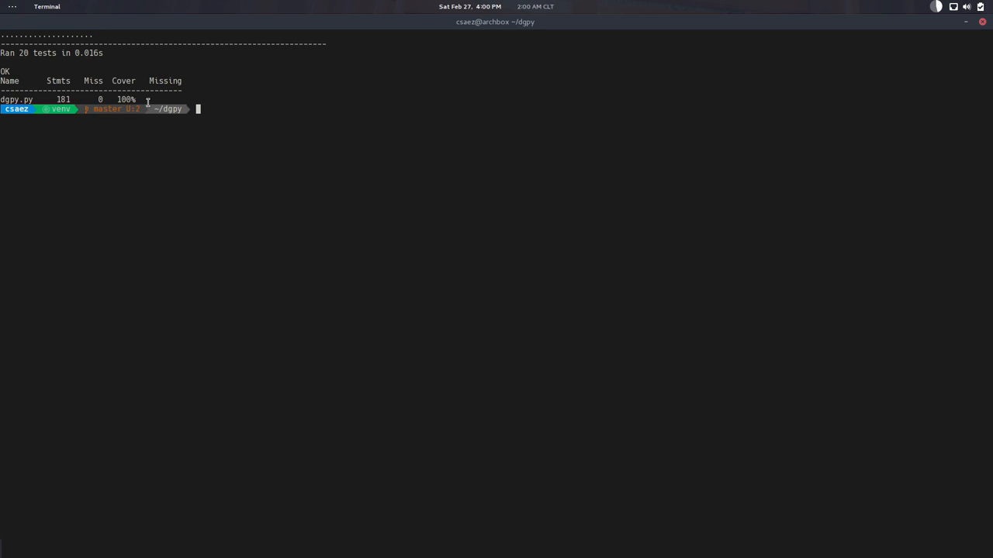
mouse_move(260, 135)
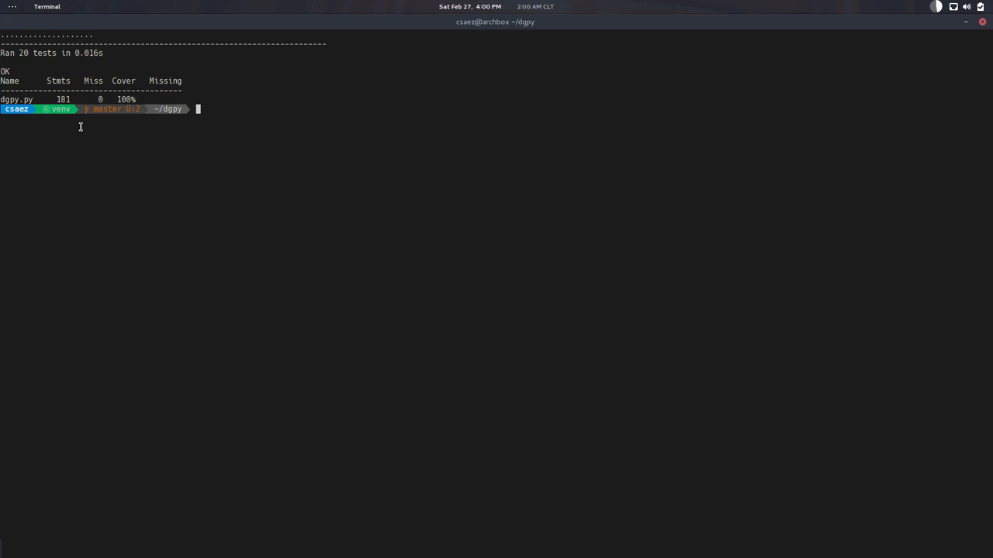
mouse_move(135, 128)
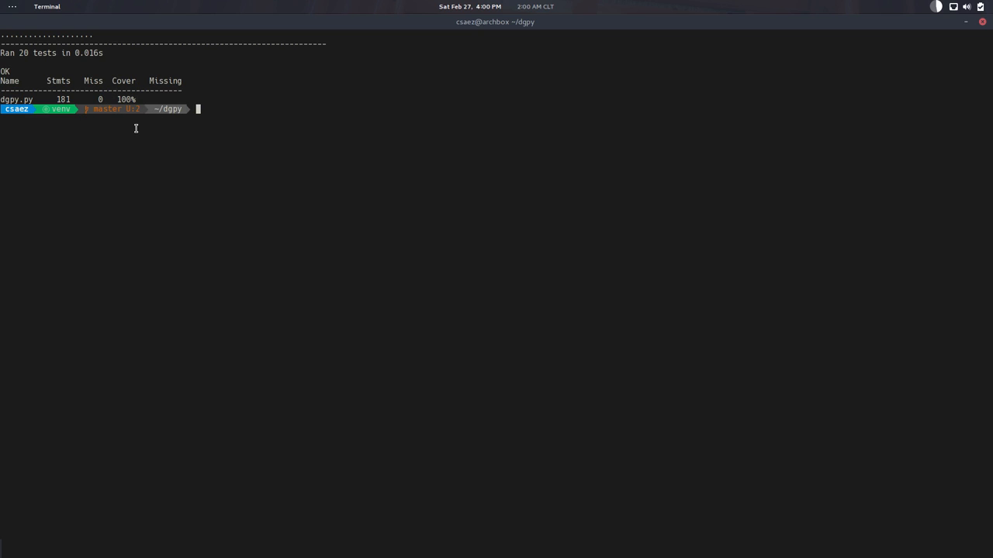